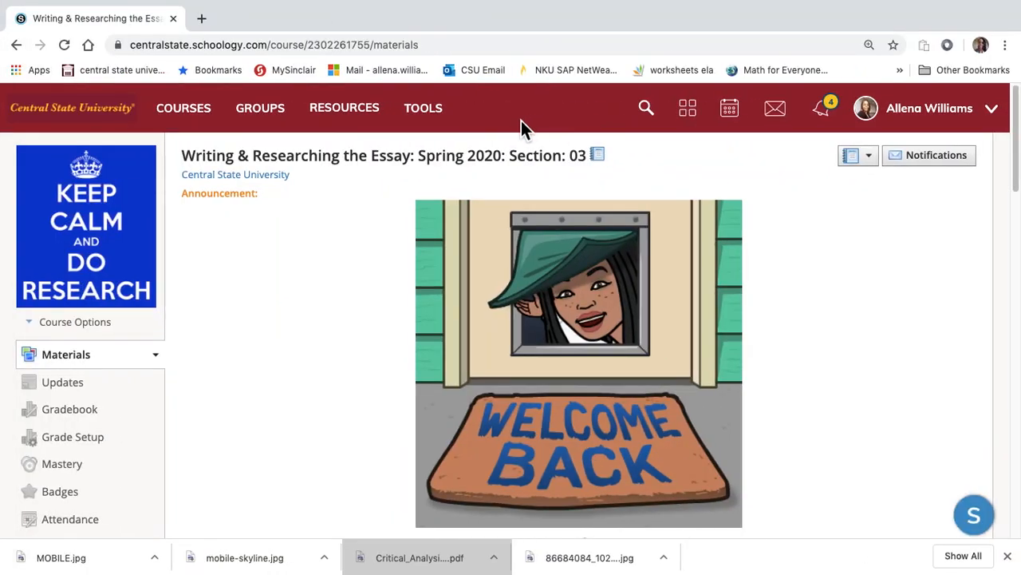
{"action": "mouse_move", "coordinate": [63, 381]}
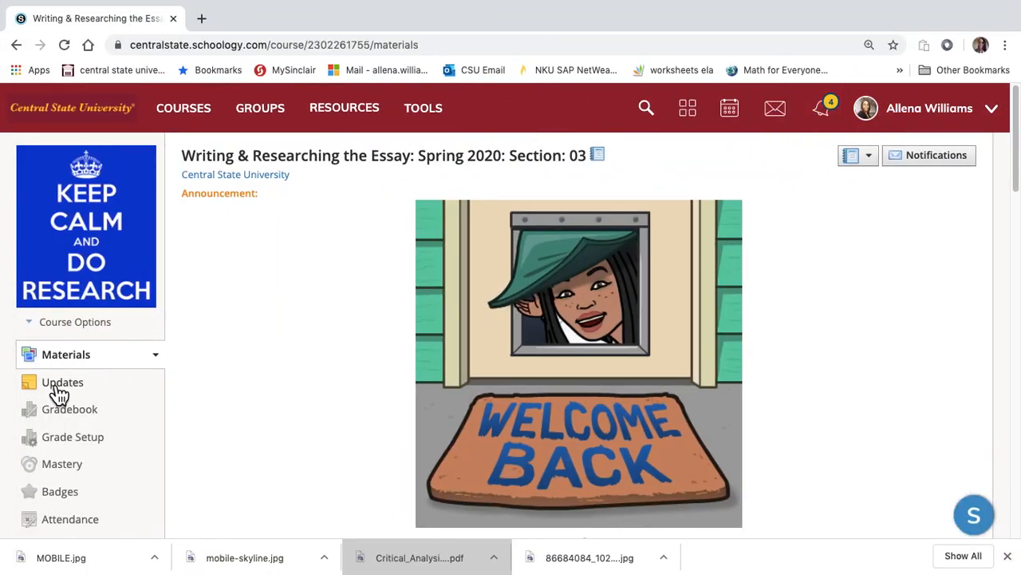
Show the Updates feed and read through the welcome announcement and its to-do list.
{"action": "left_click", "coordinate": [63, 382]}
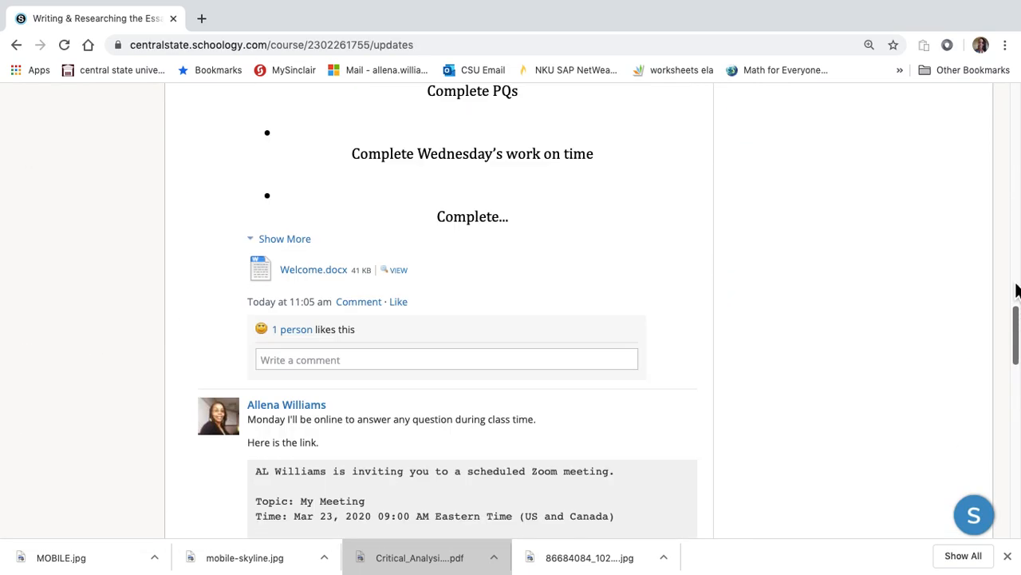
{"action": "scroll", "scroll_direction": "up", "scroll_amount": 3}
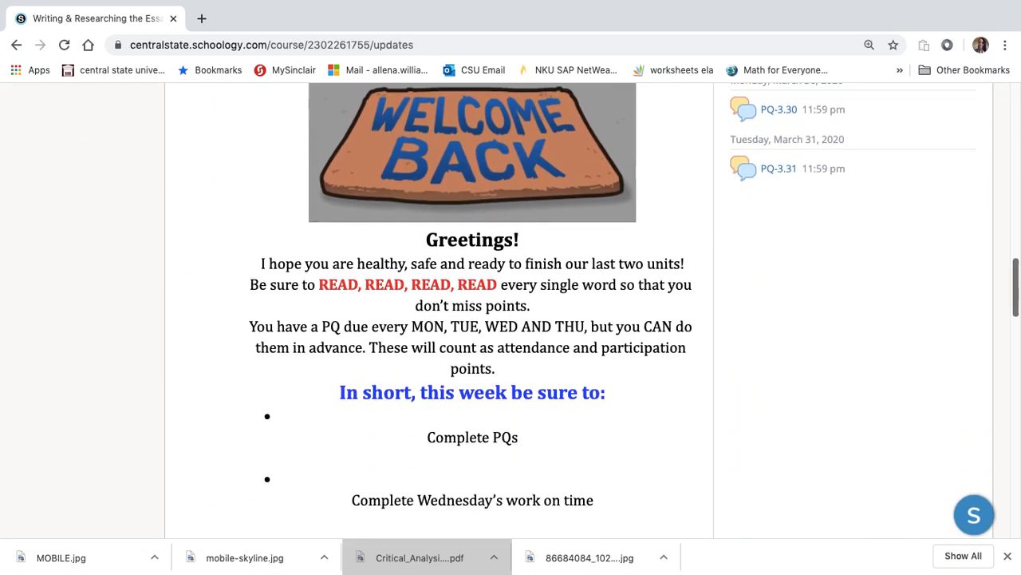
{"action": "scroll", "scroll_direction": "down", "scroll_amount": 3}
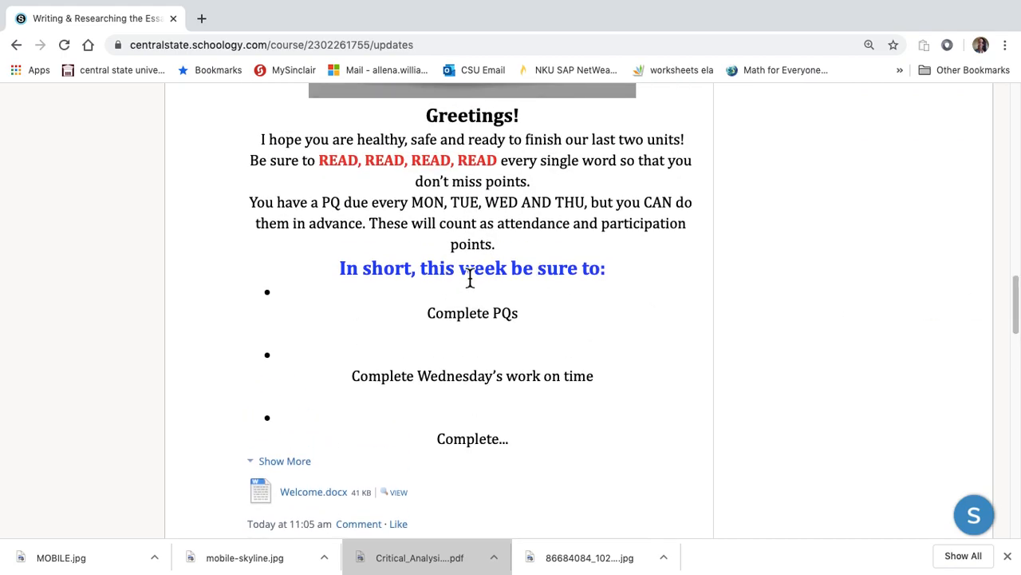
{"action": "scroll", "scroll_direction": "down", "scroll_amount": 3}
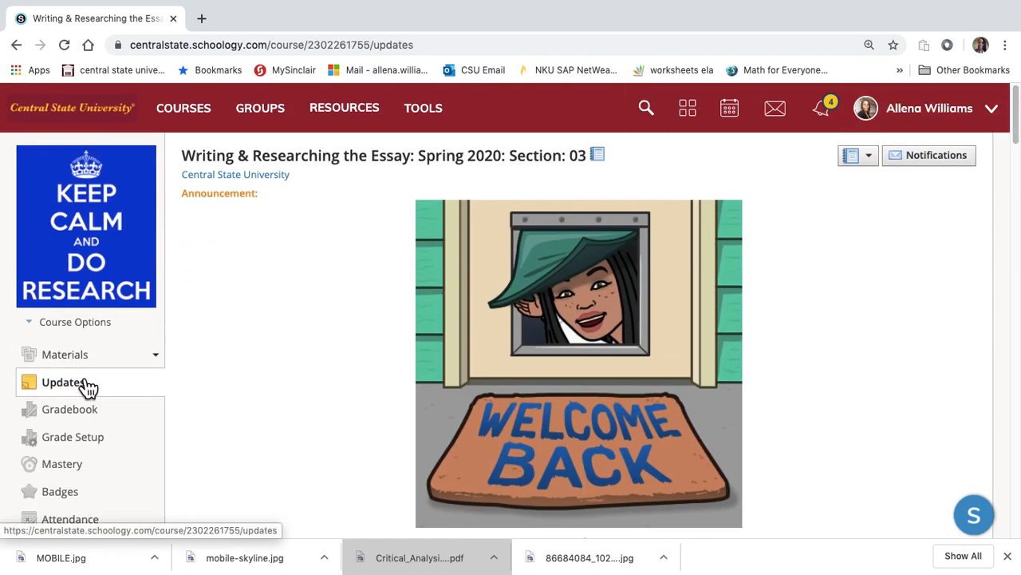
Return to Materials and locate the Unit Four critical analysis folder in the folder list.
{"action": "left_click", "coordinate": [64, 354]}
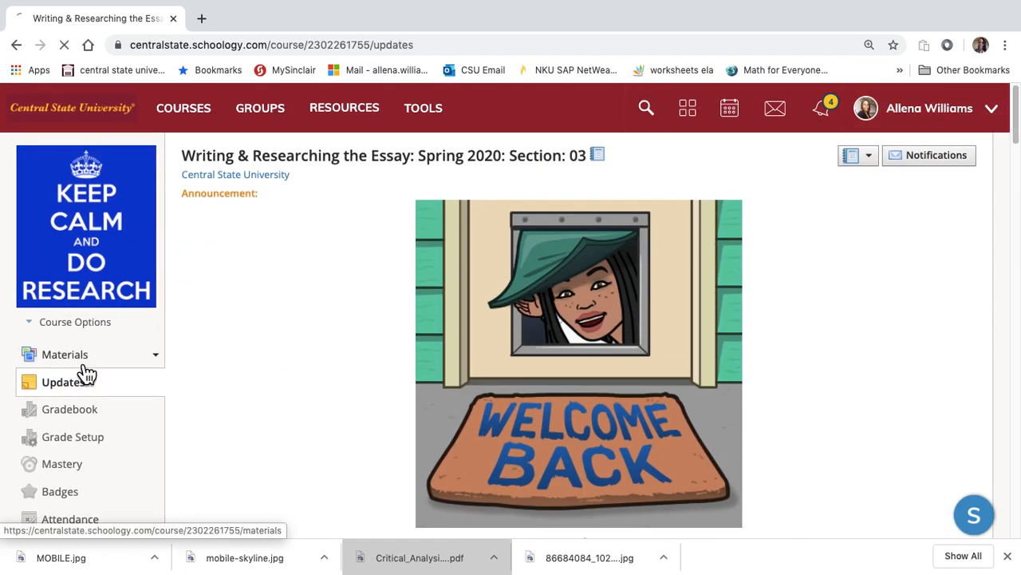
{"action": "left_click", "coordinate": [63, 354]}
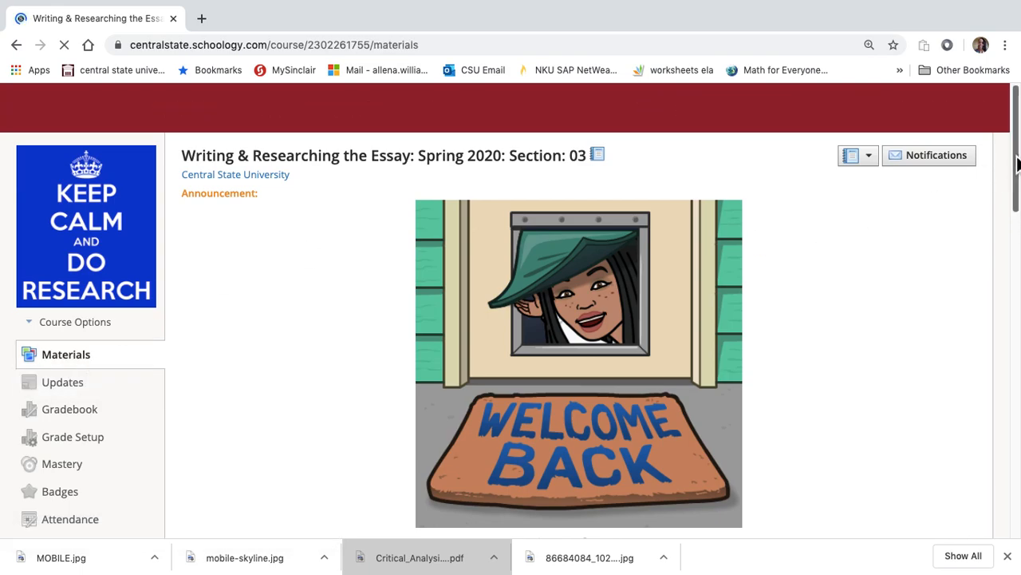
{"action": "scroll", "scroll_direction": "down", "scroll_amount": 3}
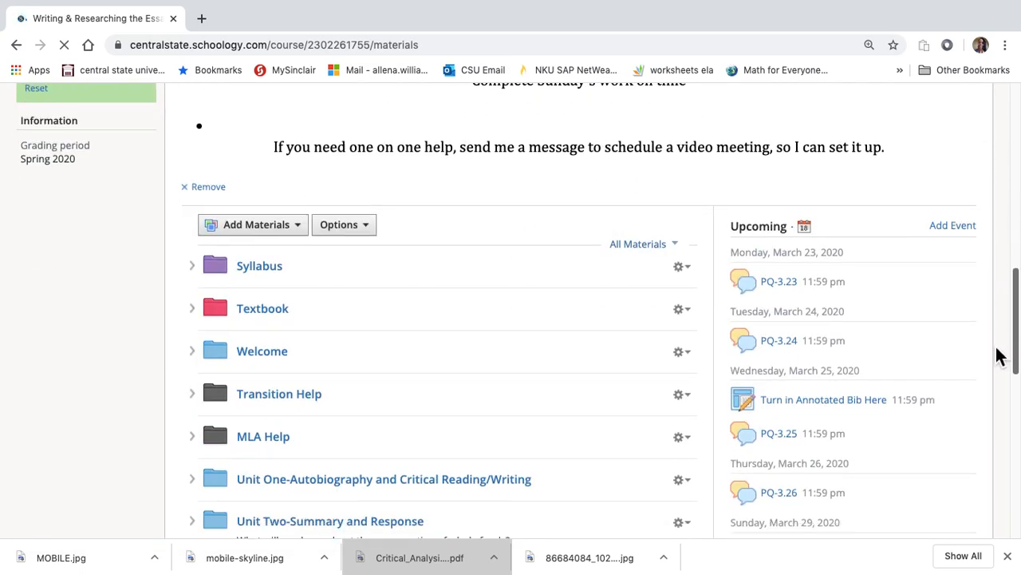
{"action": "scroll", "scroll_direction": "down", "scroll_amount": 3}
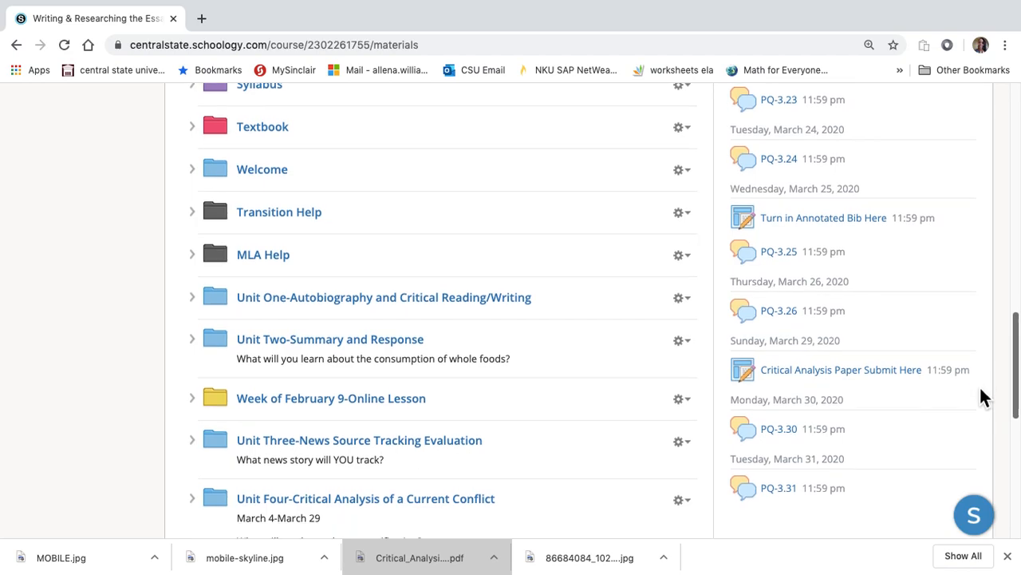
{"action": "scroll", "scroll_direction": "down", "scroll_amount": 3}
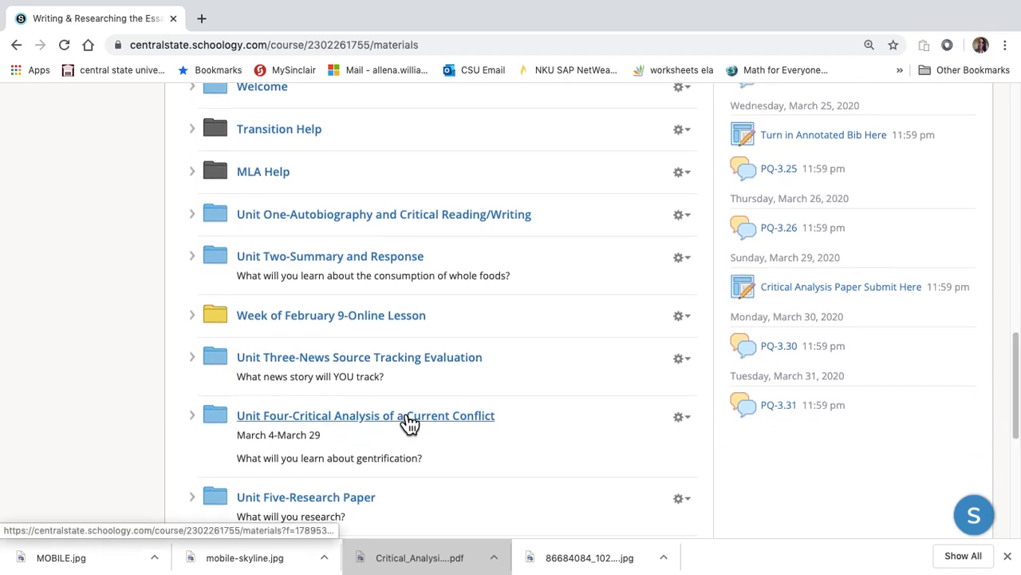
{"action": "mouse_move", "coordinate": [402, 428]}
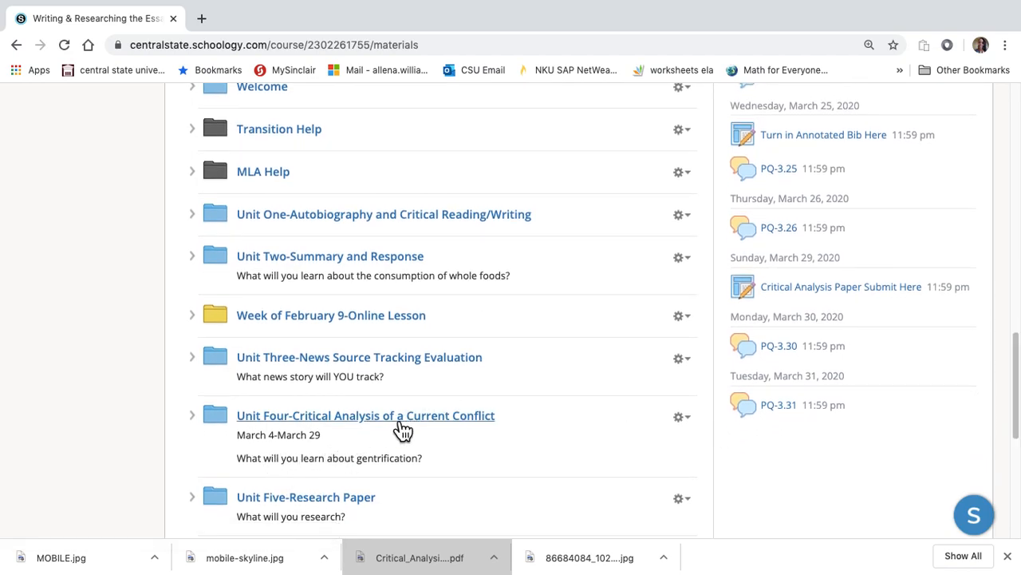
{"action": "left_click", "coordinate": [364, 415]}
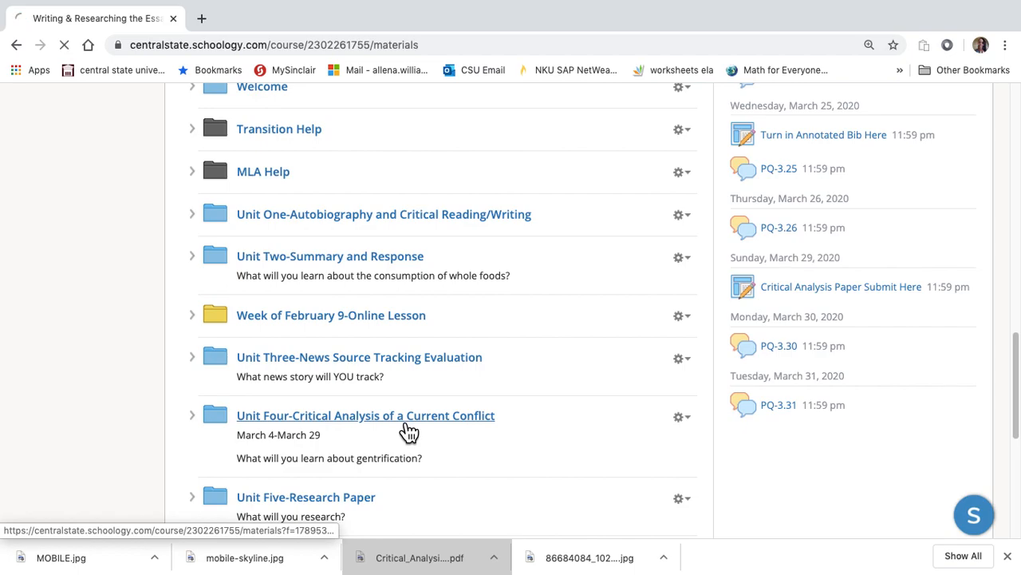
Enter the Unit Four folder listing READ ME FIRST, participation points, bibliography and paper submission.
{"action": "left_click", "coordinate": [366, 415]}
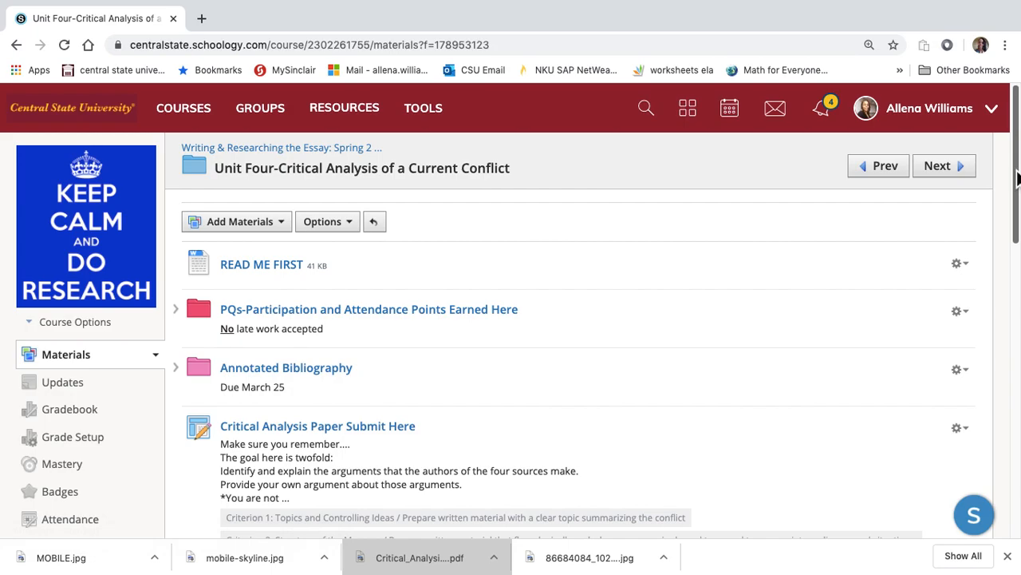
{"action": "scroll", "scroll_direction": "down", "scroll_amount": 3}
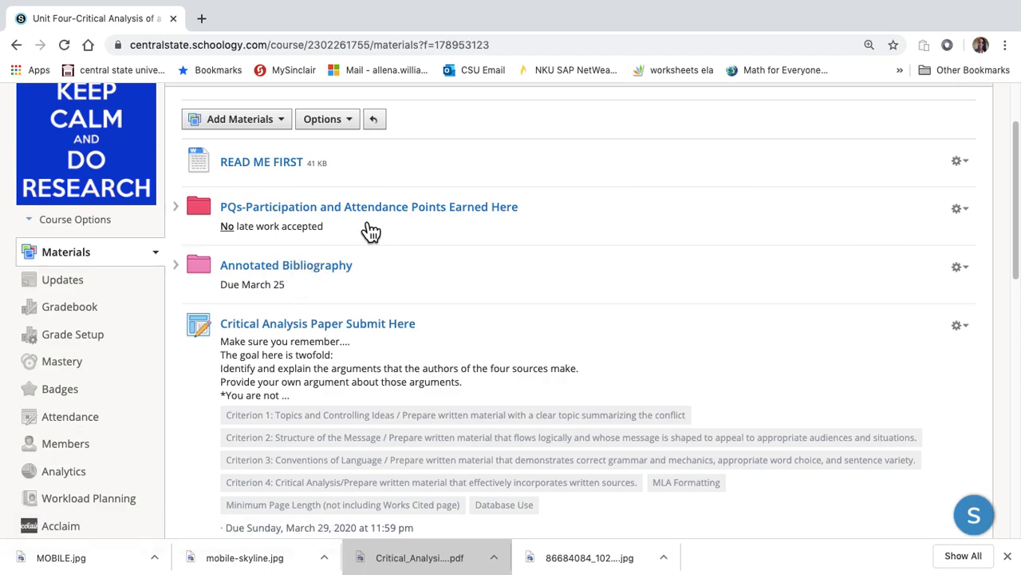
View the PQs folder with prompts from PQ-3.23 onward, then go back to Unit Four.
{"action": "left_click", "coordinate": [368, 208]}
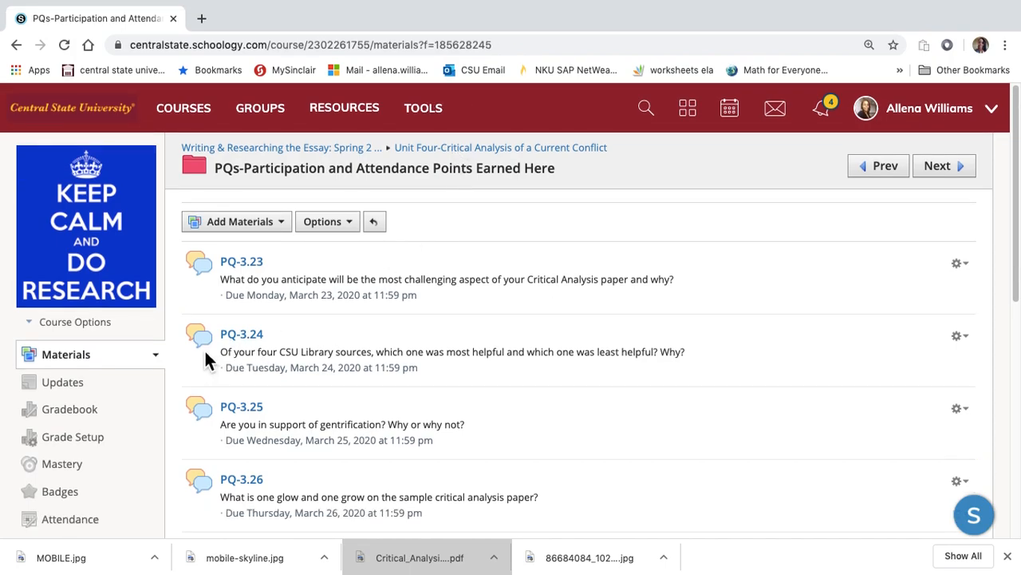
{"action": "mouse_move", "coordinate": [489, 164]}
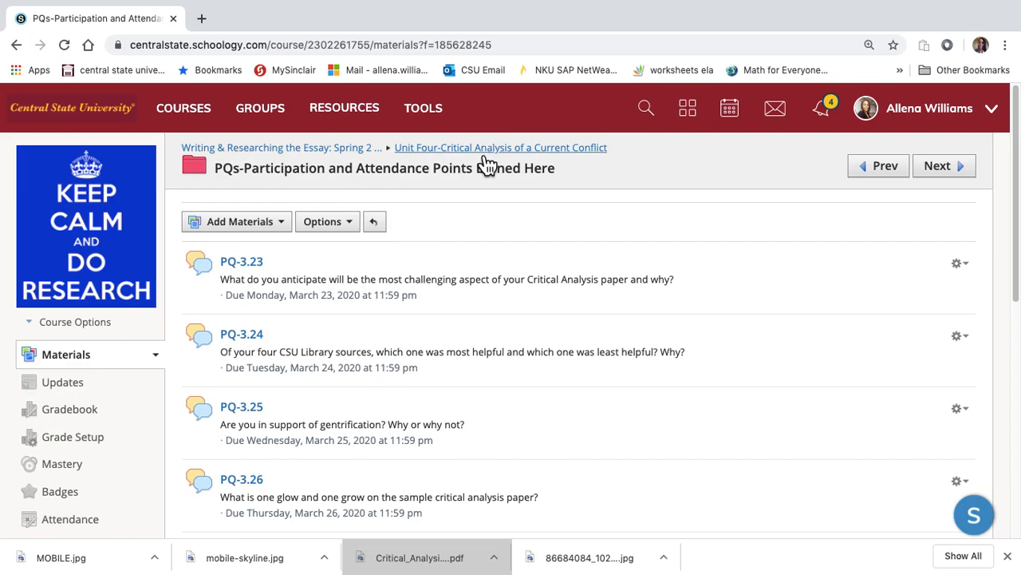
{"action": "left_click", "coordinate": [502, 146]}
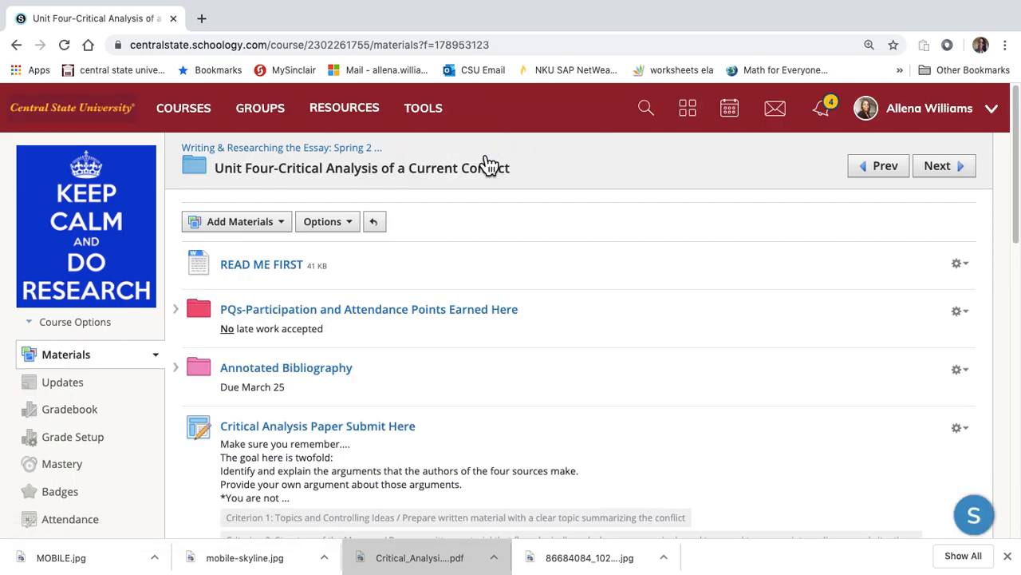
{"action": "mouse_move", "coordinate": [813, 237]}
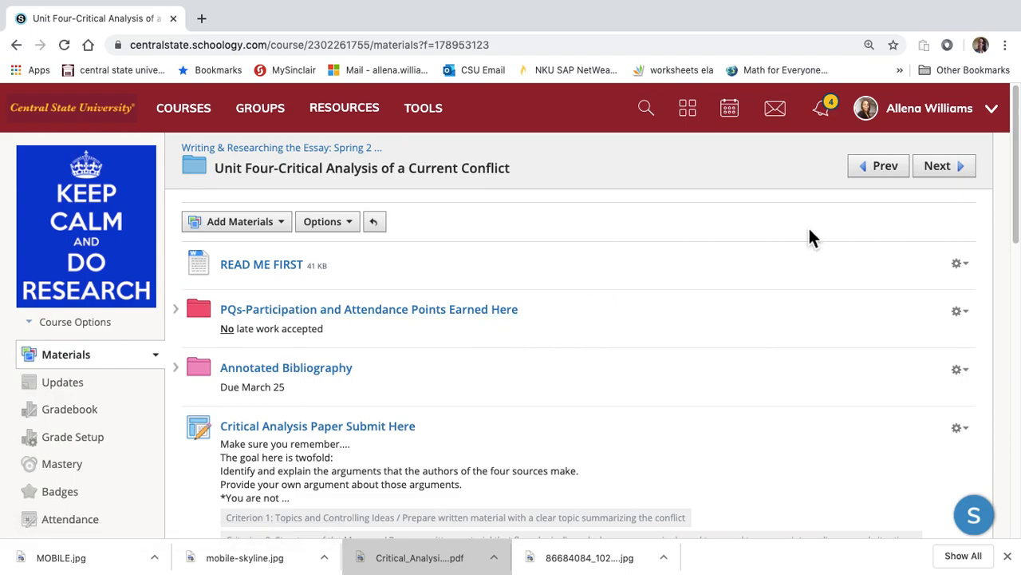
{"action": "mouse_move", "coordinate": [383, 354]}
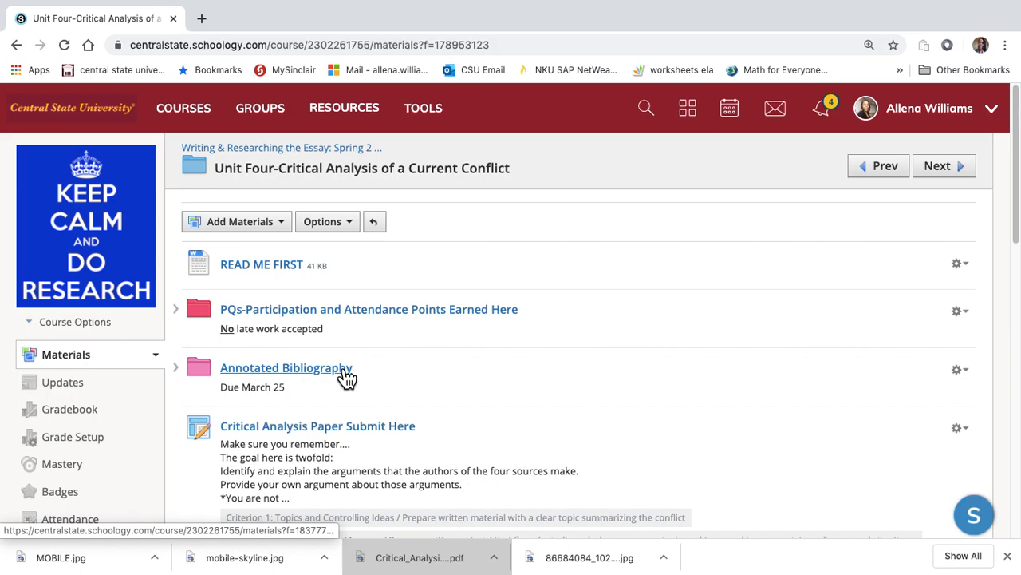
Enter the Annotated Bibliography folder with its how-to video, guide PDFs and March 25 submission.
{"action": "left_click", "coordinate": [286, 367]}
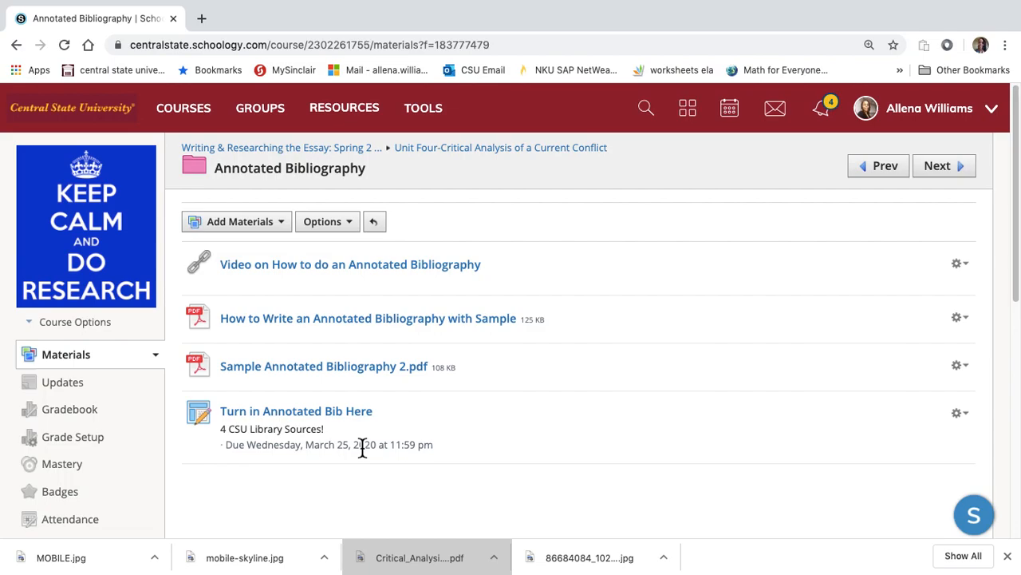
{"action": "mouse_move", "coordinate": [386, 441]}
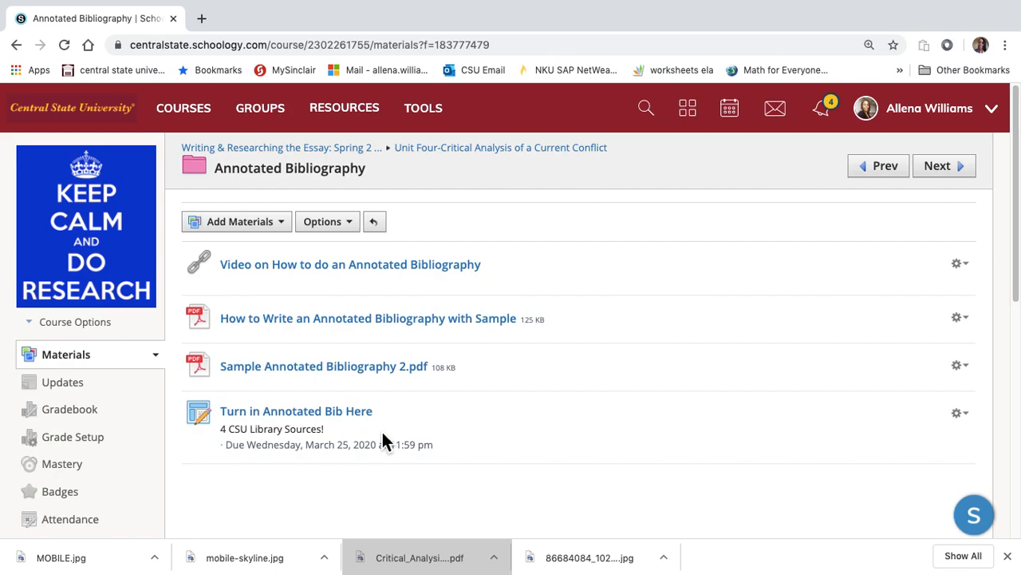
{"action": "mouse_move", "coordinate": [370, 365]}
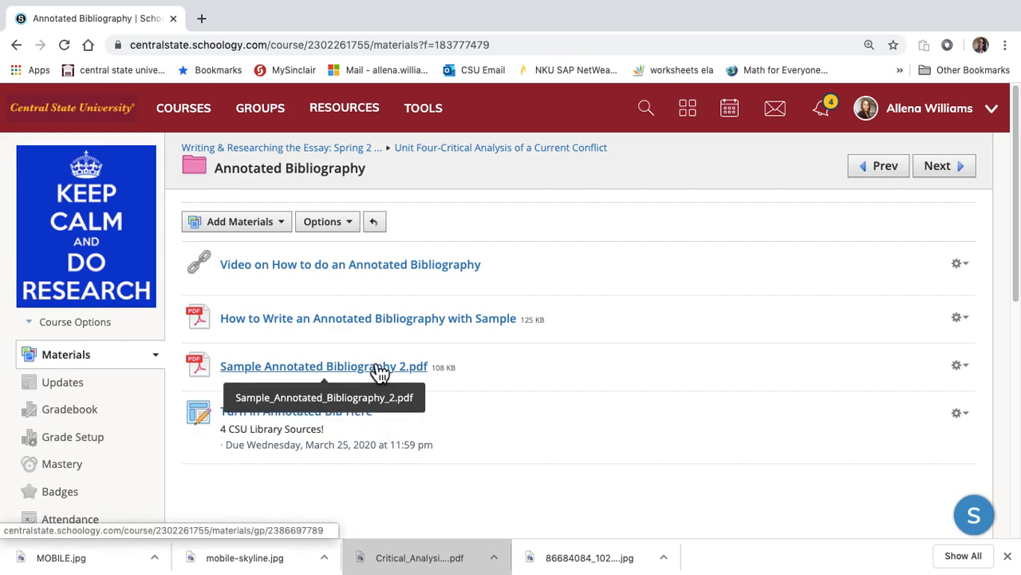
{"action": "mouse_move", "coordinate": [367, 317]}
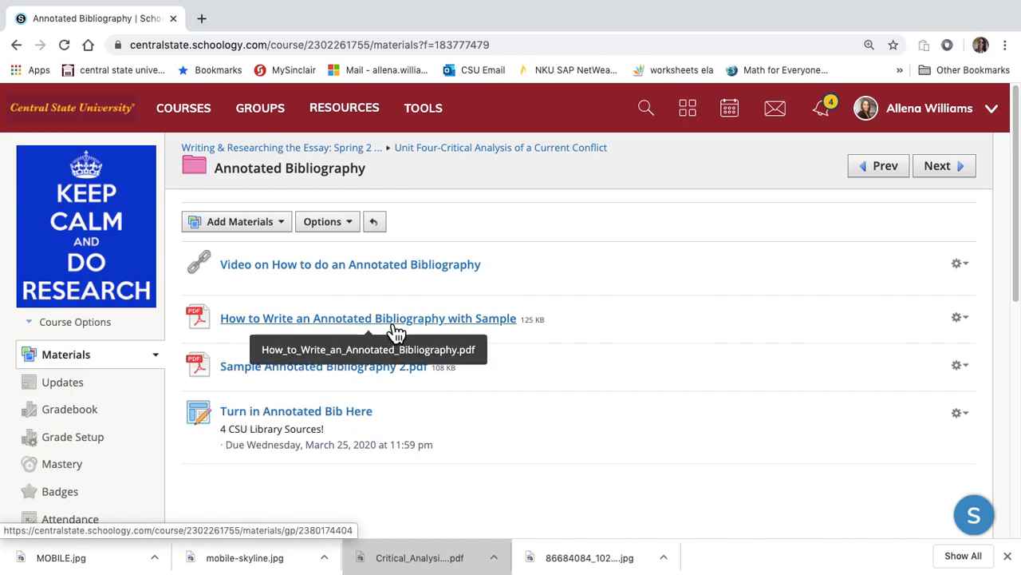
{"action": "mouse_move", "coordinate": [466, 286]}
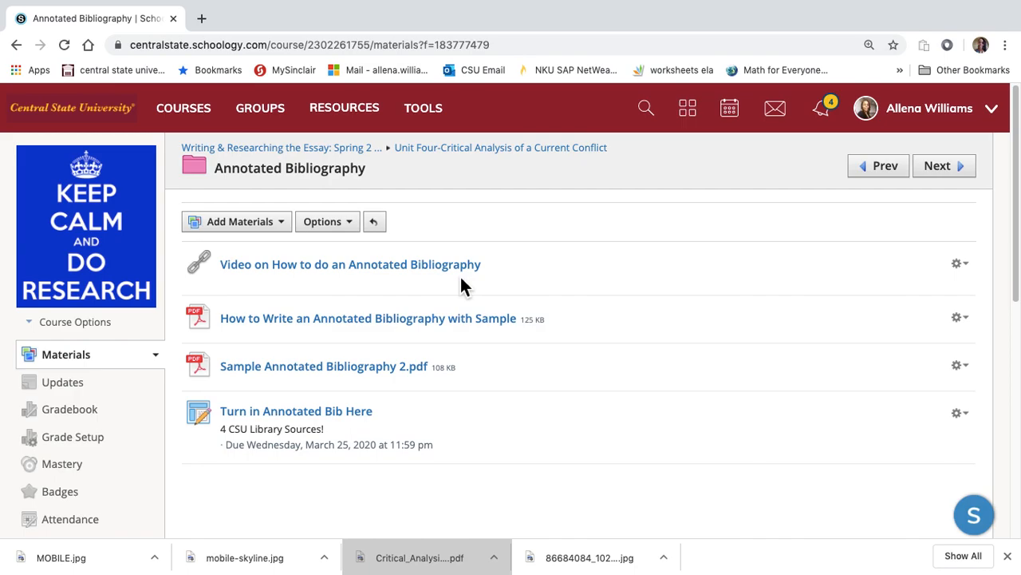
{"action": "mouse_move", "coordinate": [456, 151]}
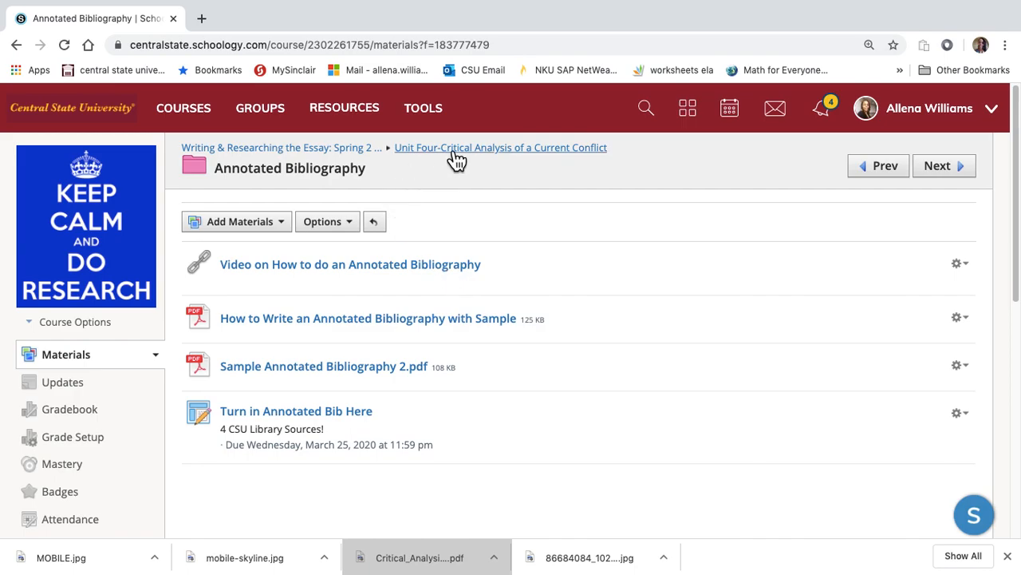
Go back up to the Unit Four critical analysis folder via the breadcrumb.
{"action": "left_click", "coordinate": [501, 147]}
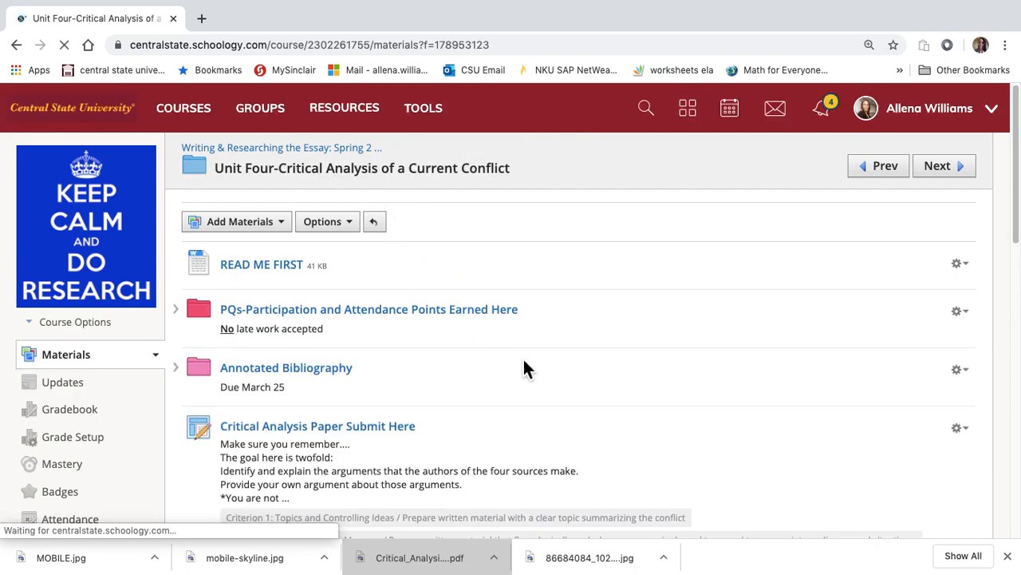
{"action": "scroll", "scroll_direction": "down", "scroll_amount": 3}
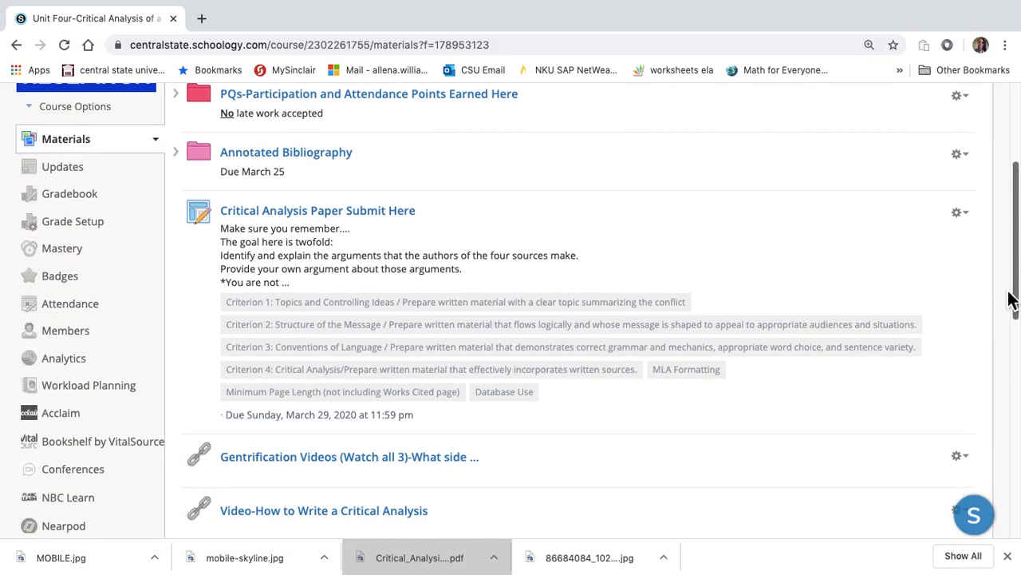
{"action": "scroll", "scroll_direction": "down", "scroll_amount": 3}
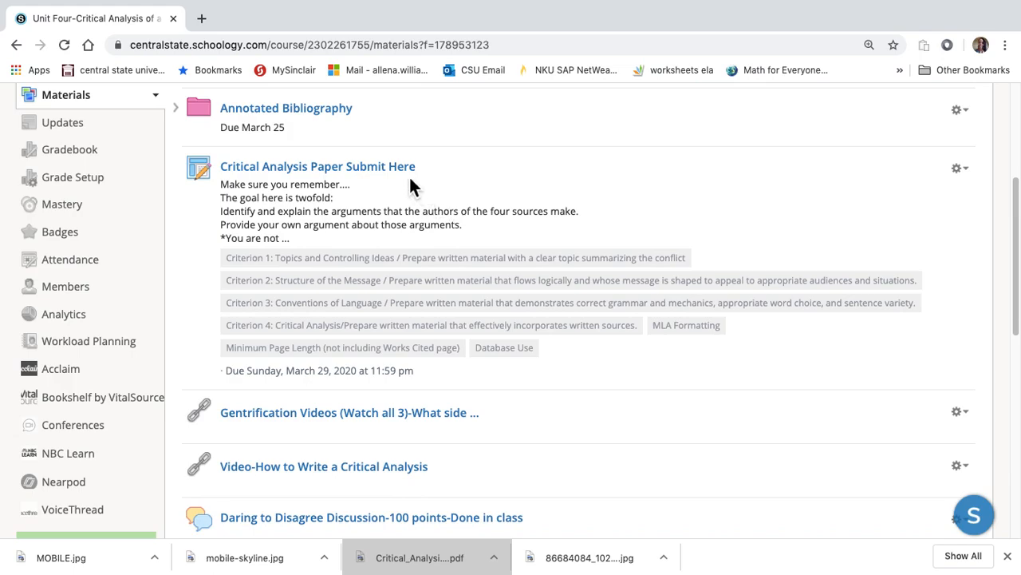
{"action": "mouse_move", "coordinate": [1015, 239]}
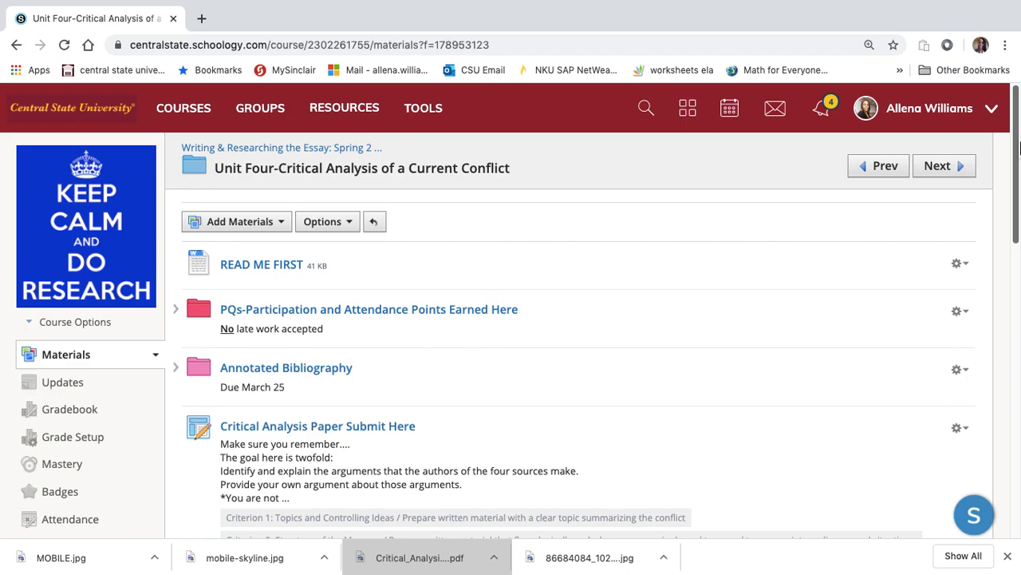
{"action": "scroll", "scroll_direction": "down", "scroll_amount": 3}
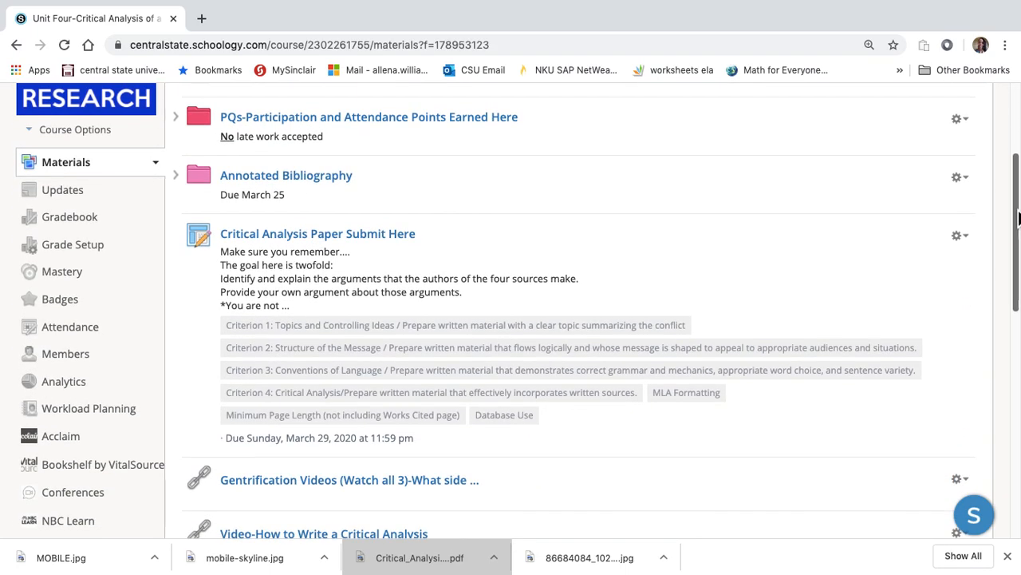
{"action": "scroll", "scroll_direction": "down", "scroll_amount": 3}
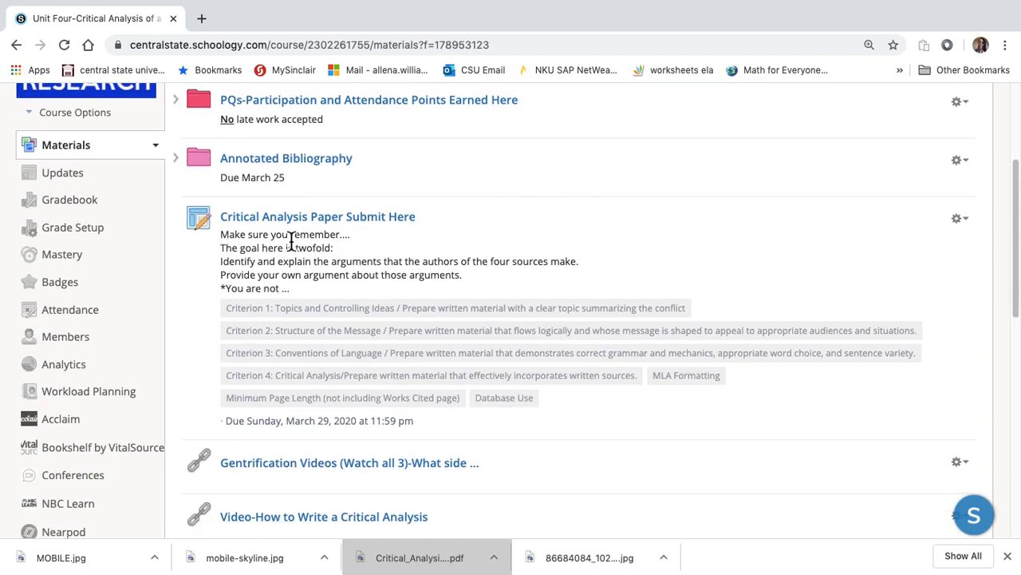
{"action": "left_click", "coordinate": [318, 217]}
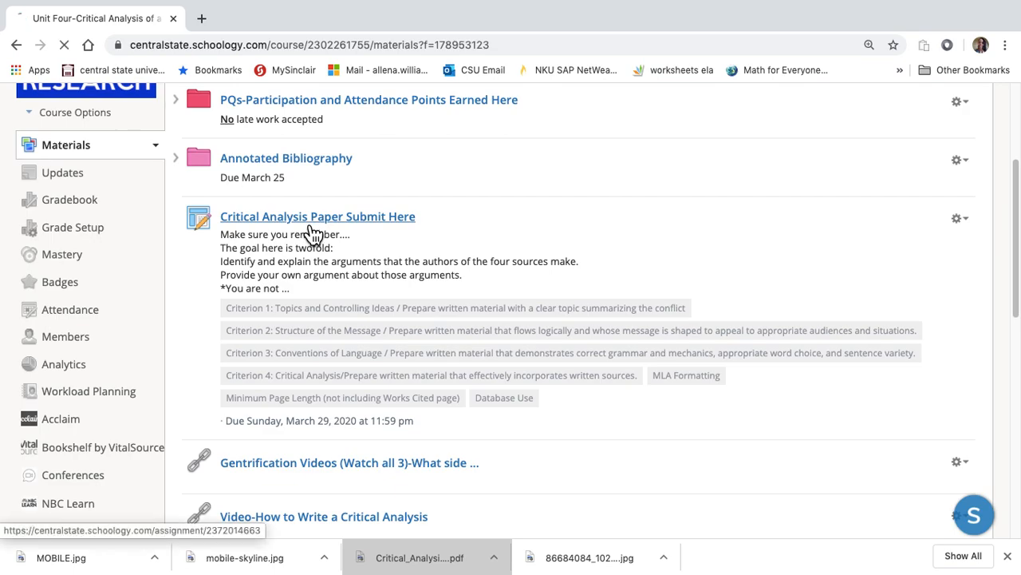
Review the Critical Analysis Paper assignment's goals and rubric, then view Critical Analysis Assignment.pdf.
{"action": "left_click", "coordinate": [318, 217]}
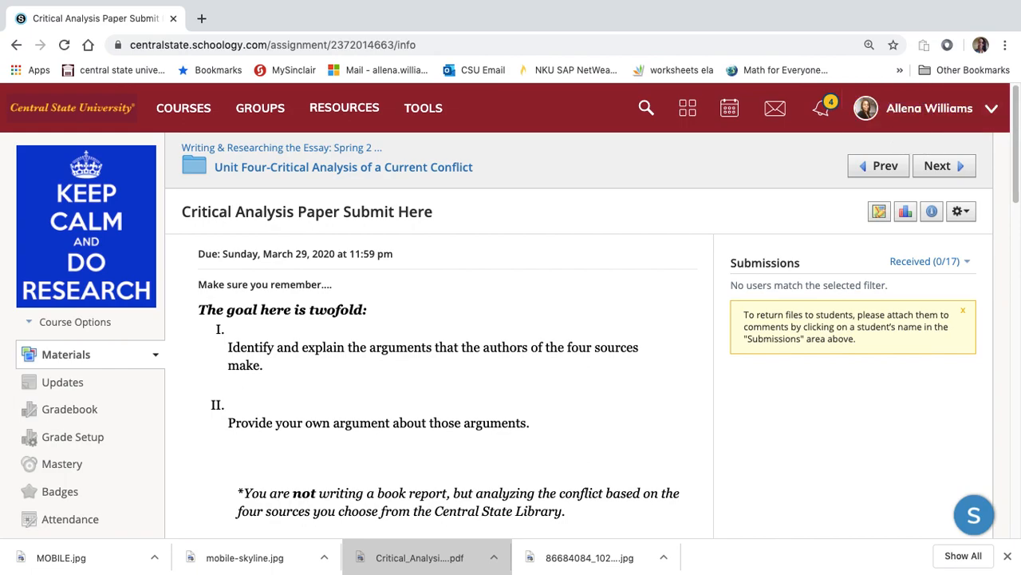
{"action": "scroll", "scroll_direction": "down", "scroll_amount": 3}
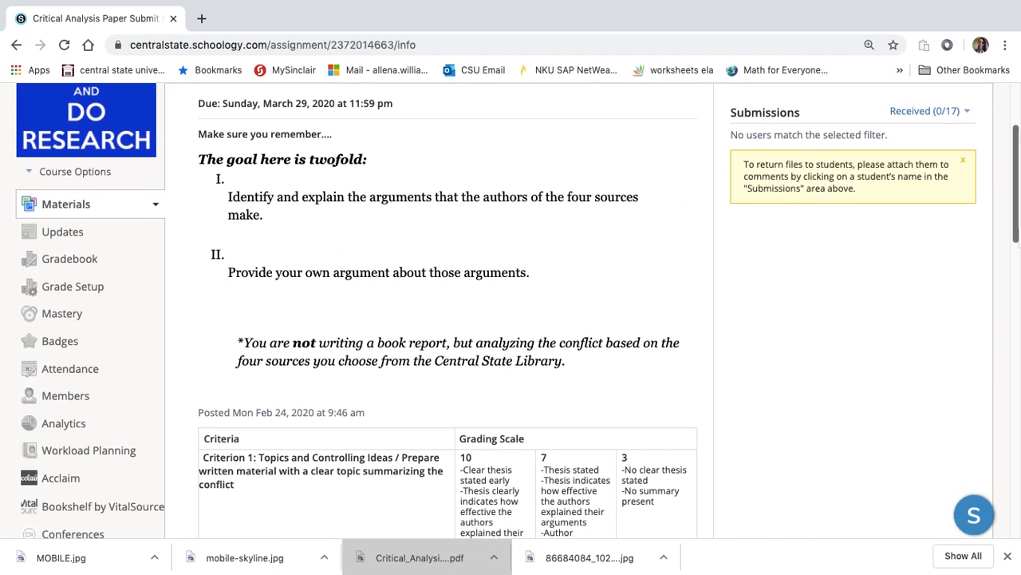
{"action": "scroll", "scroll_direction": "down", "scroll_amount": 3}
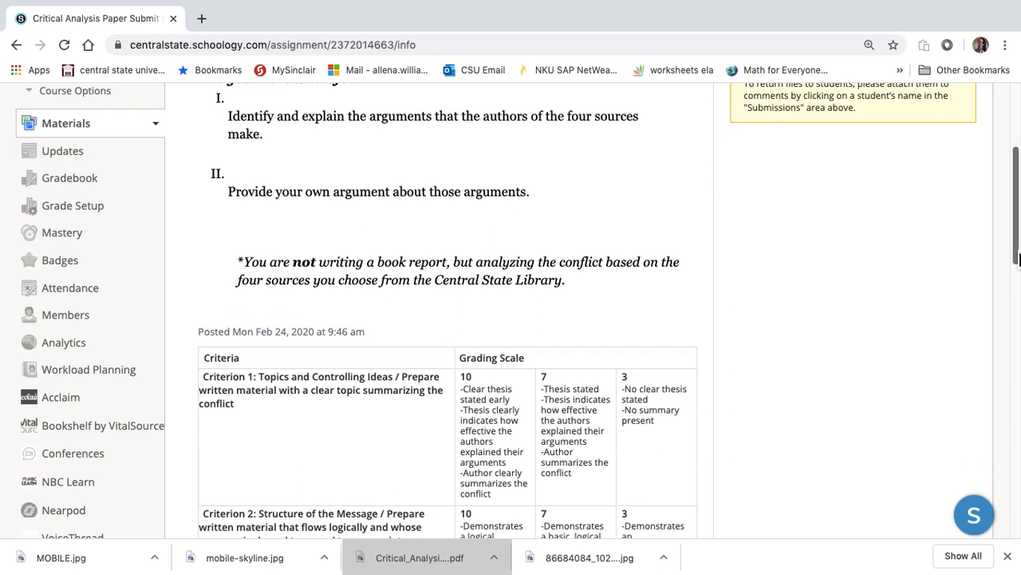
{"action": "scroll", "scroll_direction": "down", "scroll_amount": 3}
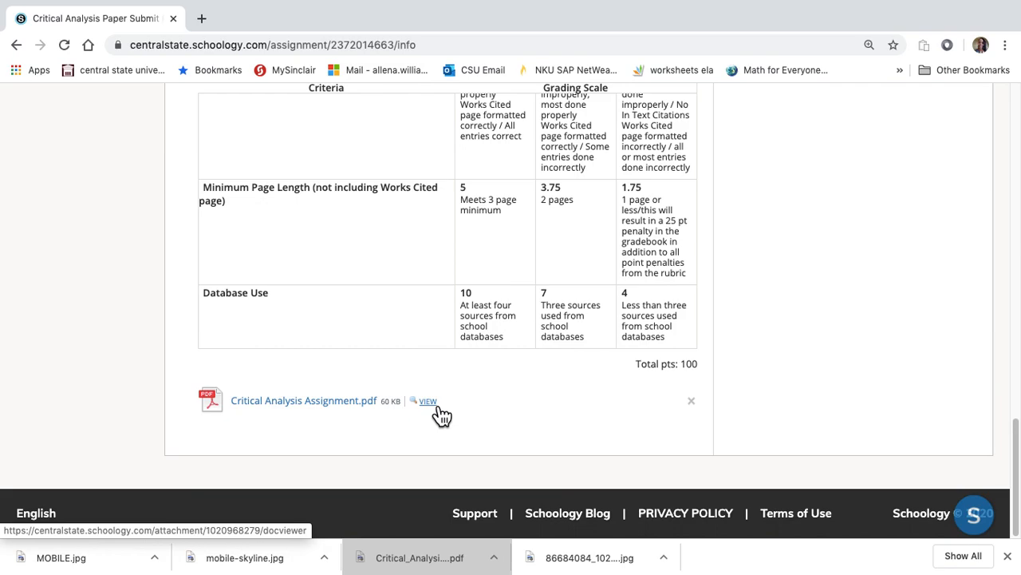
{"action": "left_click", "coordinate": [428, 400]}
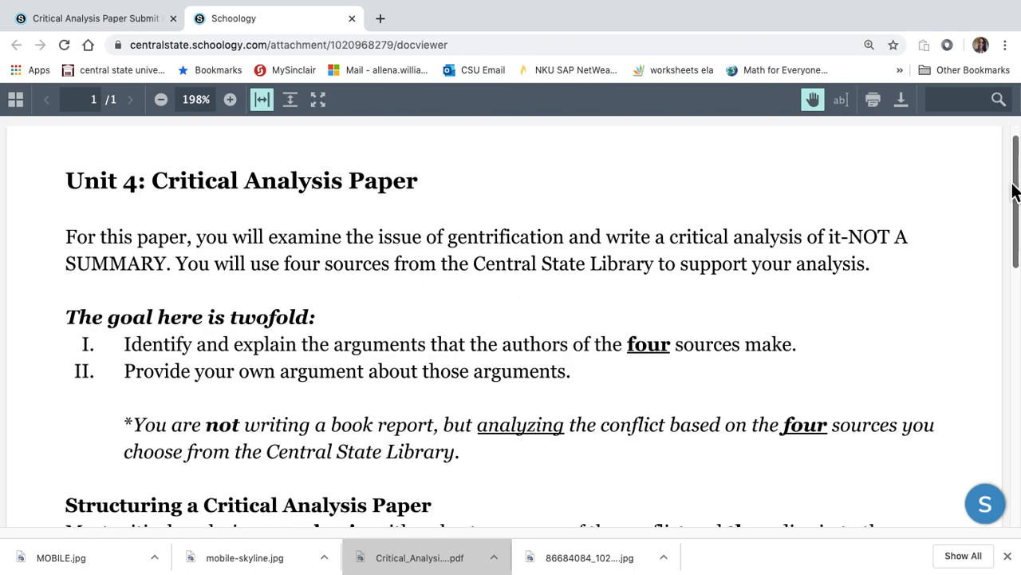
Read down through the Unit 4: Critical Analysis Paper document in the viewer.
{"action": "scroll", "scroll_direction": "down", "scroll_amount": 3}
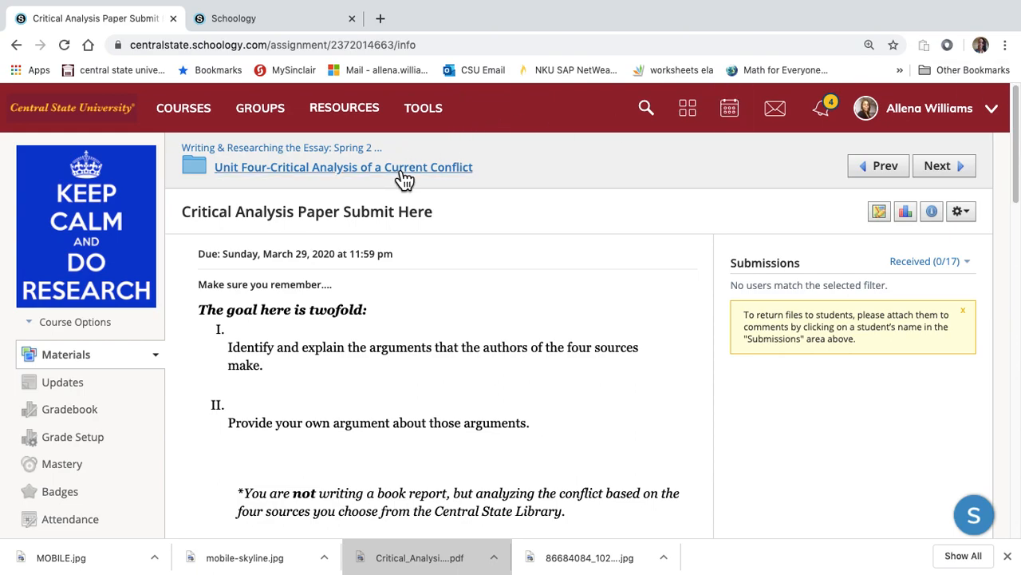
Go back to the Unit Four folder via the breadcrumb and look over its materials.
{"action": "left_click", "coordinate": [343, 167]}
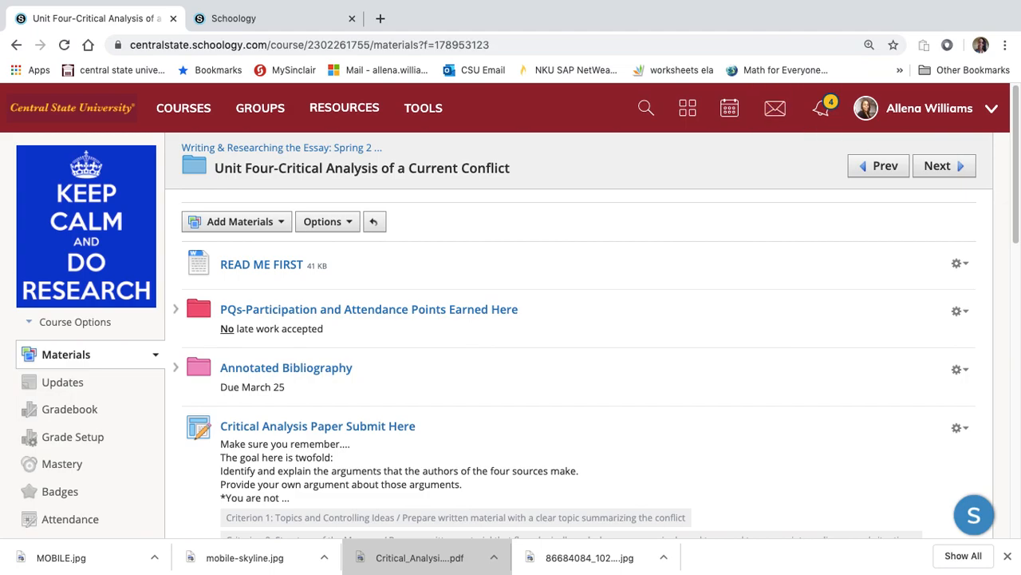
{"action": "scroll", "scroll_direction": "down", "scroll_amount": 3}
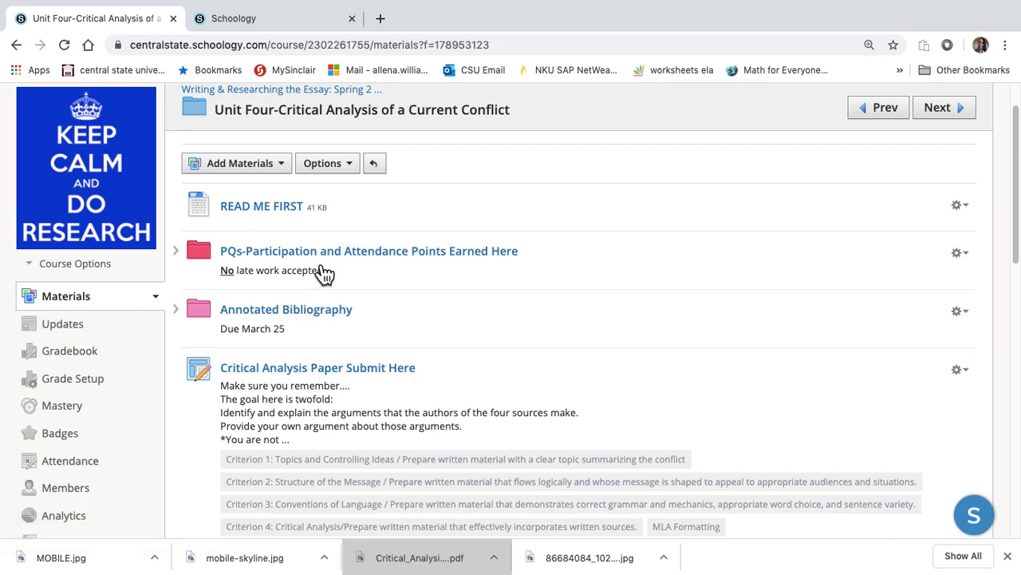
{"action": "mouse_move", "coordinate": [699, 13]}
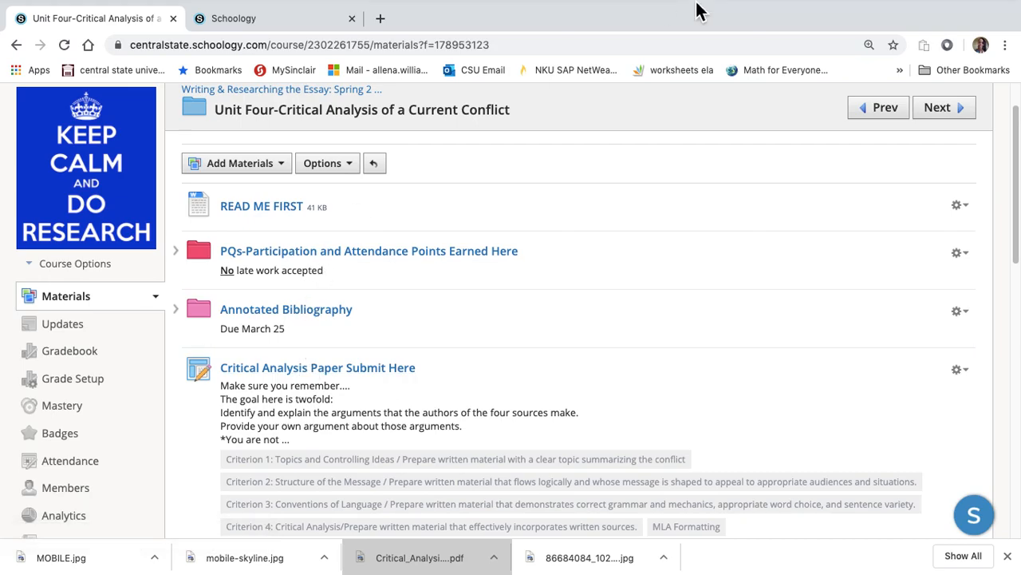